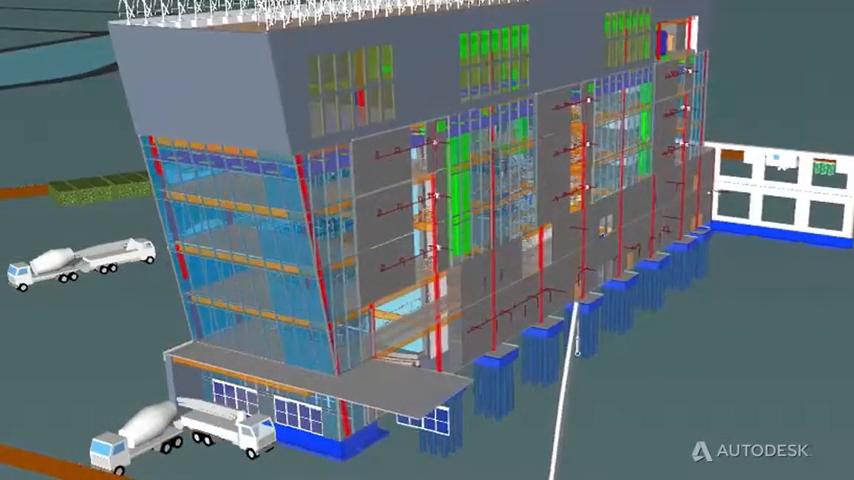
Step: Set the Foundations task's planned start to 16/06/2014 via the date picker
click(802, 84)
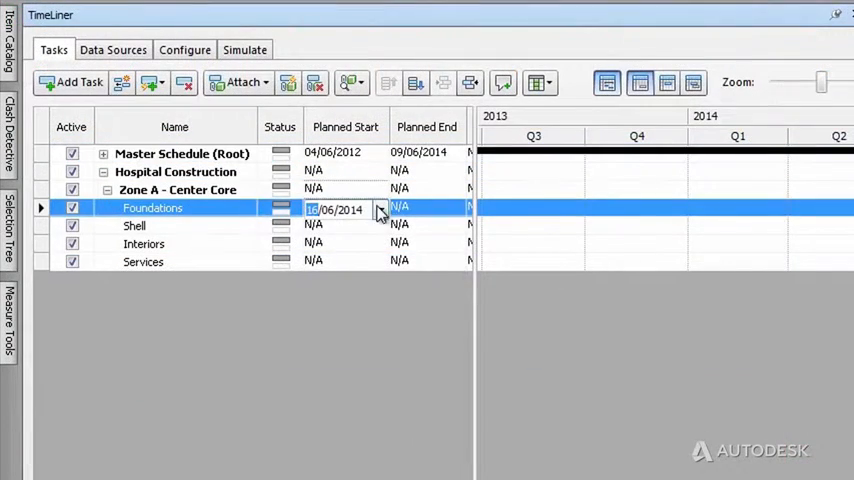
click(458, 209)
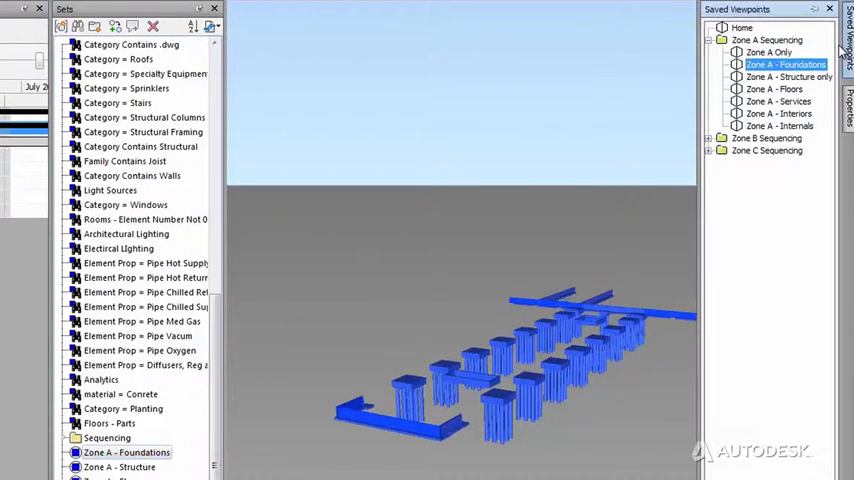
Step: Display the Zone A - Foundations saved viewpoint showing only the foundation piles
click(780, 77)
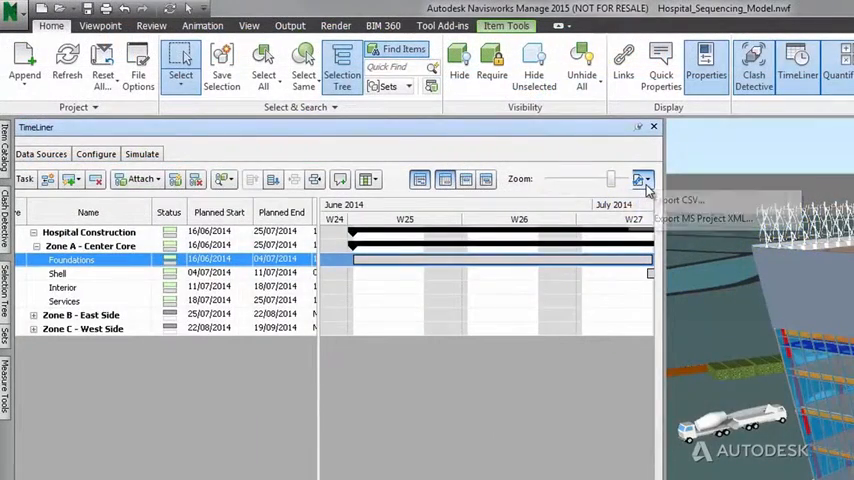
Step: Export the TimeLiner schedule as MS Project XML
click(640, 180)
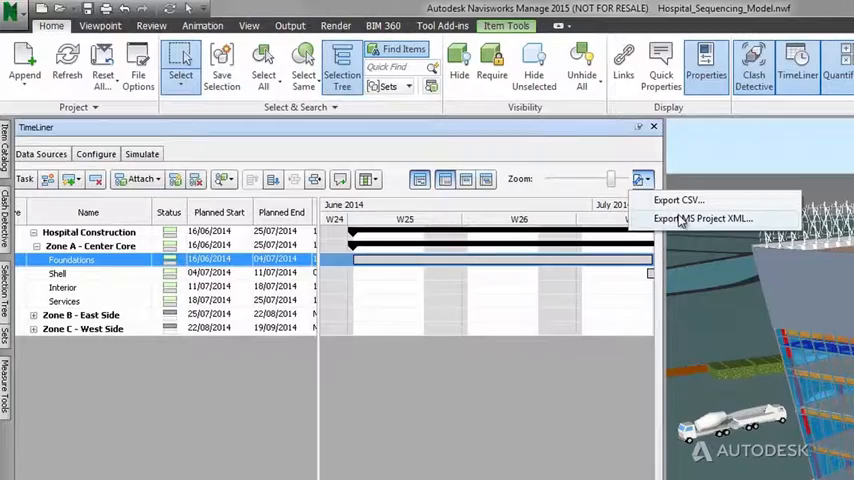
click(705, 218)
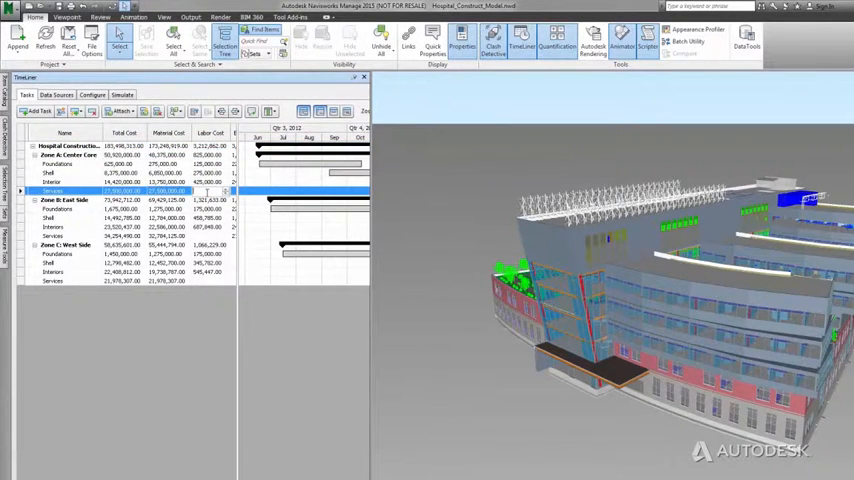
Step: Commit the 37,520,000 labor cost for Zone A Services, totalling 65,020,000
click(67, 200)
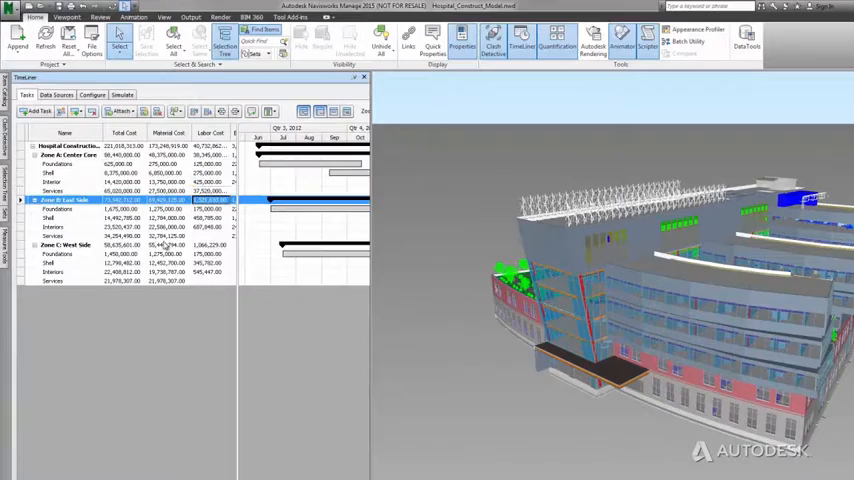